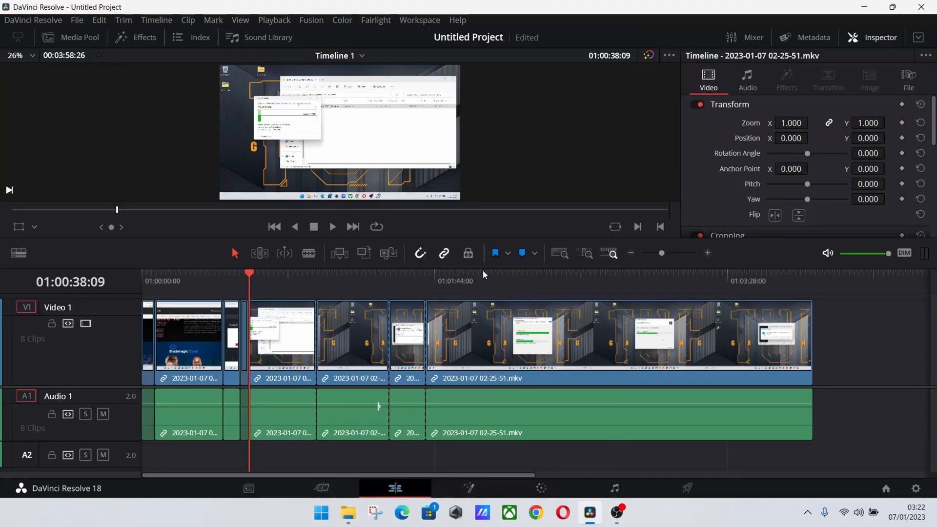
mouse_move(472, 278)
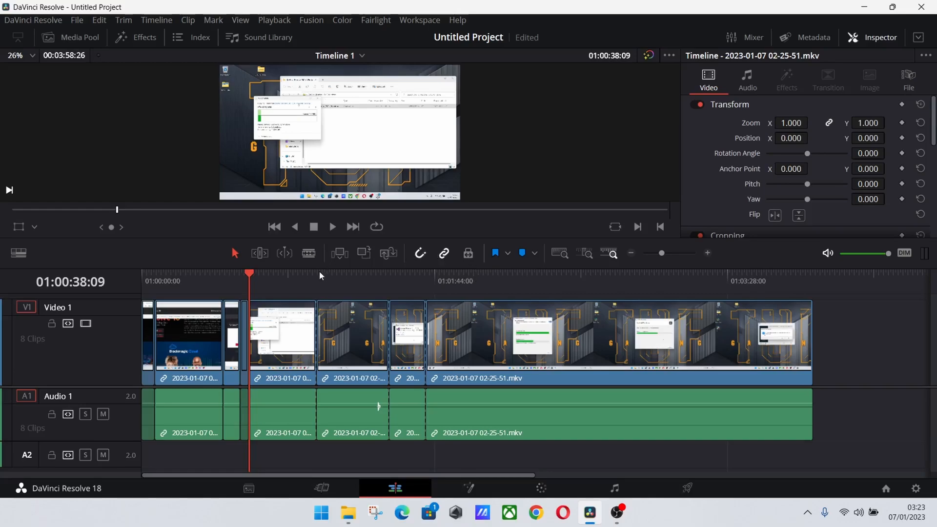
mouse_move(287, 281)
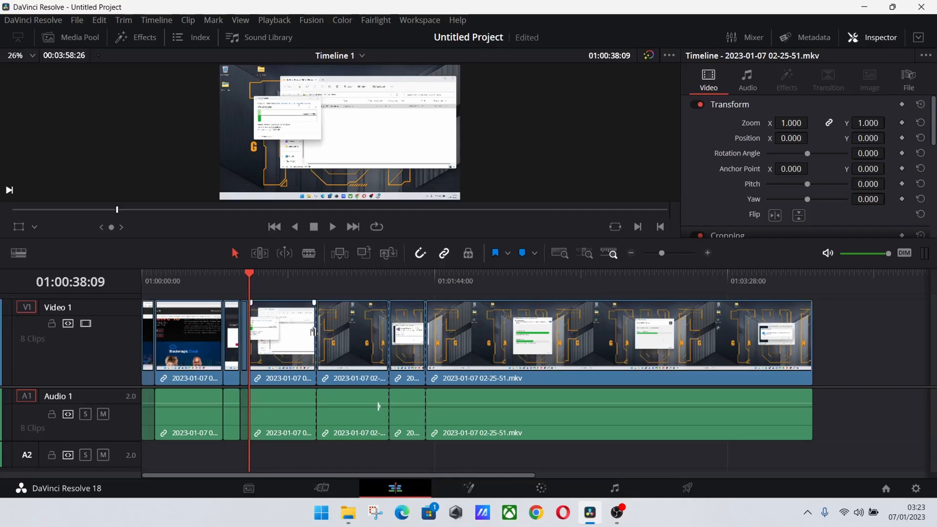
mouse_move(329, 301)
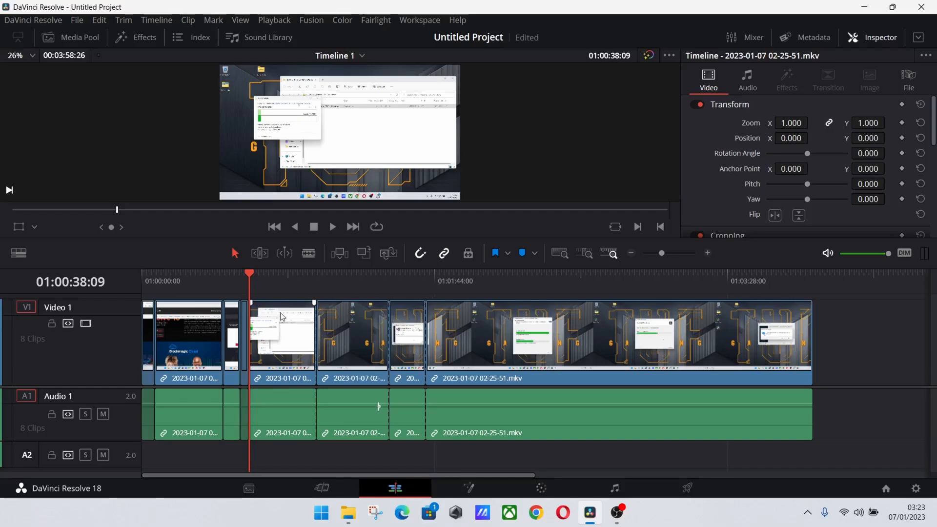
mouse_move(291, 290)
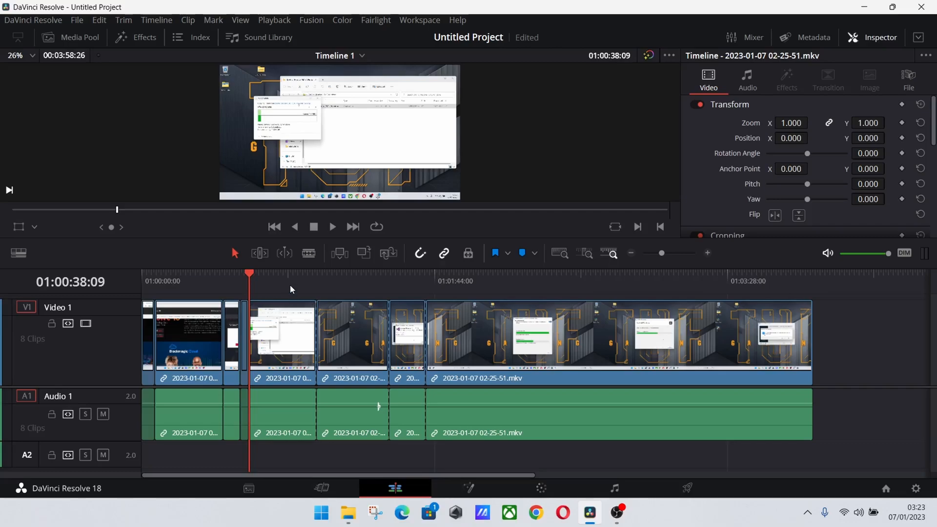
mouse_move(281, 301)
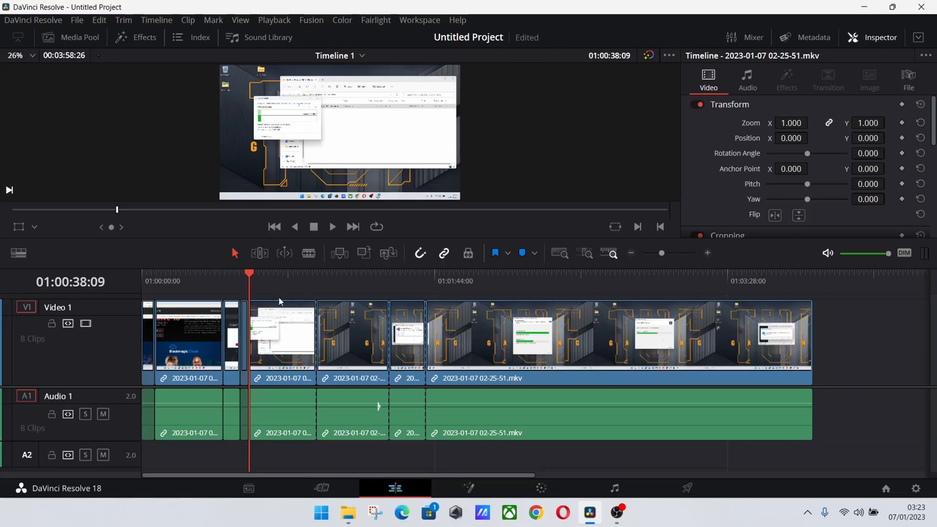
mouse_move(284, 343)
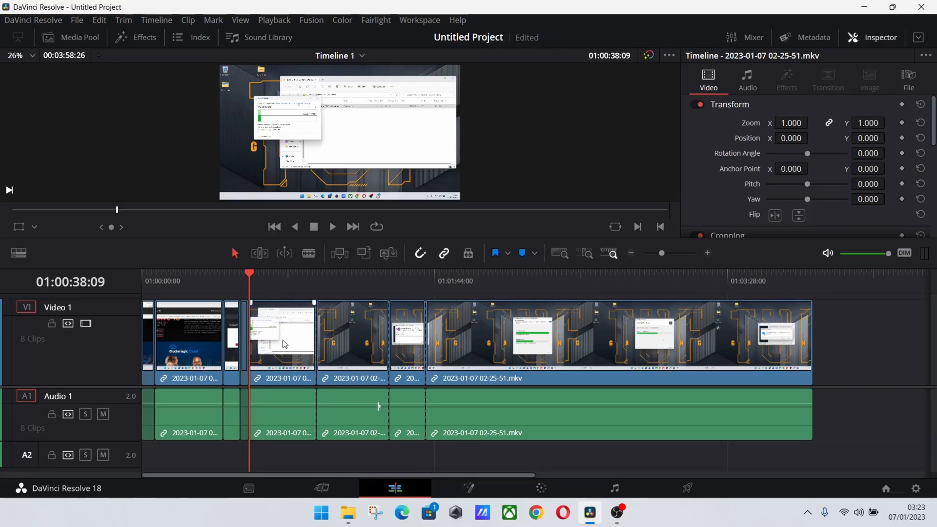
- Select the third clip and reveal its Speed Change settings in the Inspector, still at 100%
click(284, 343)
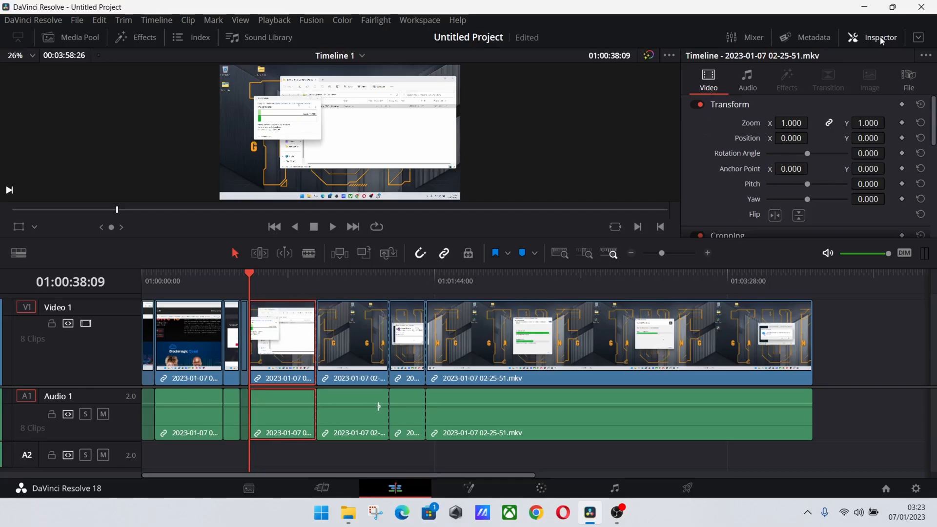
scroll(down, 3)
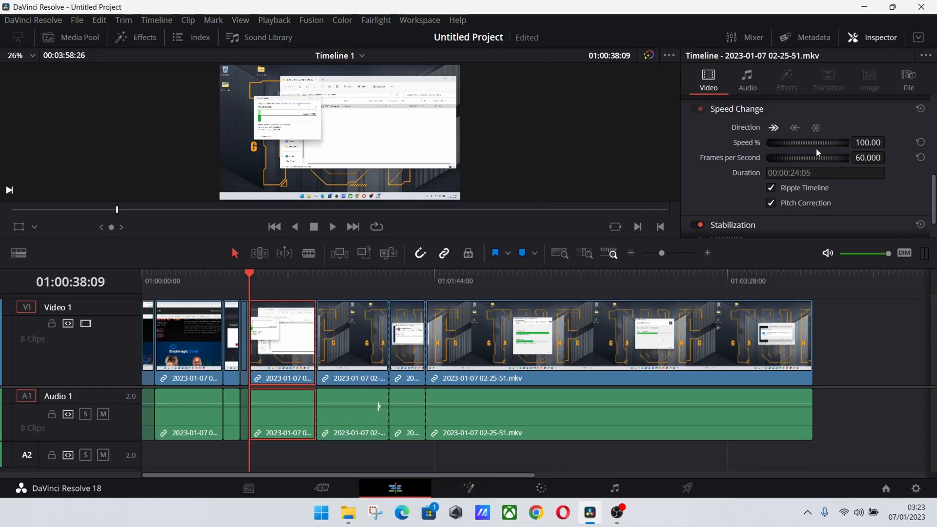
drag(831, 143, 796, 142)
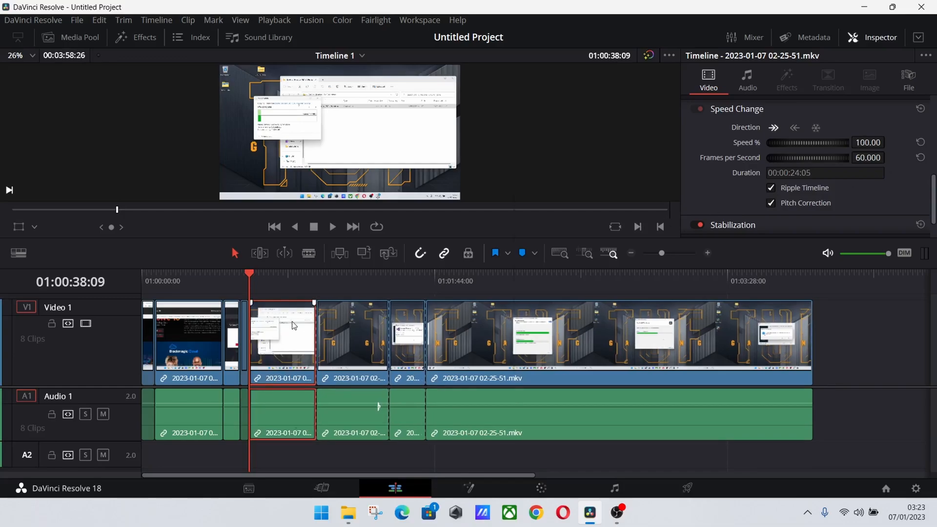
- Change the third clip's speed to 200% with Ripple Timeline unchecked, keeping its length
right_click(281, 335)
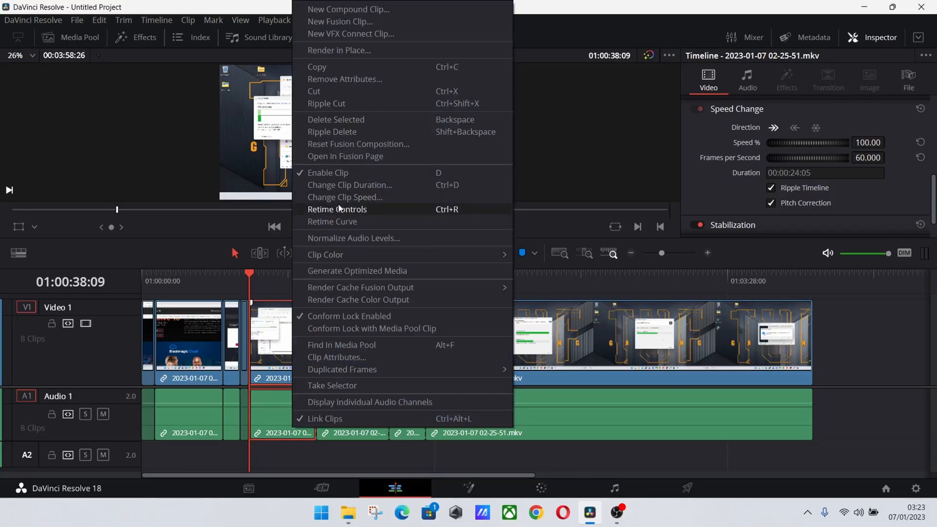
mouse_move(344, 197)
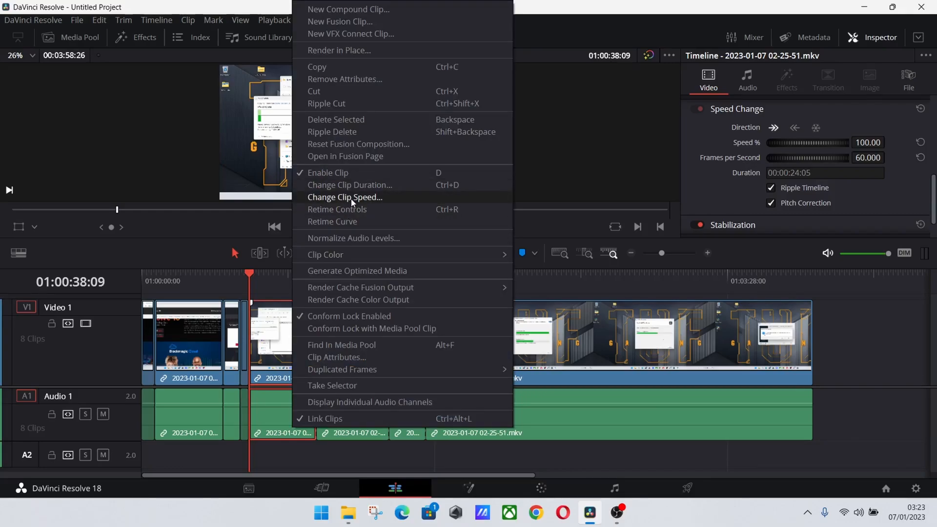
click(344, 196)
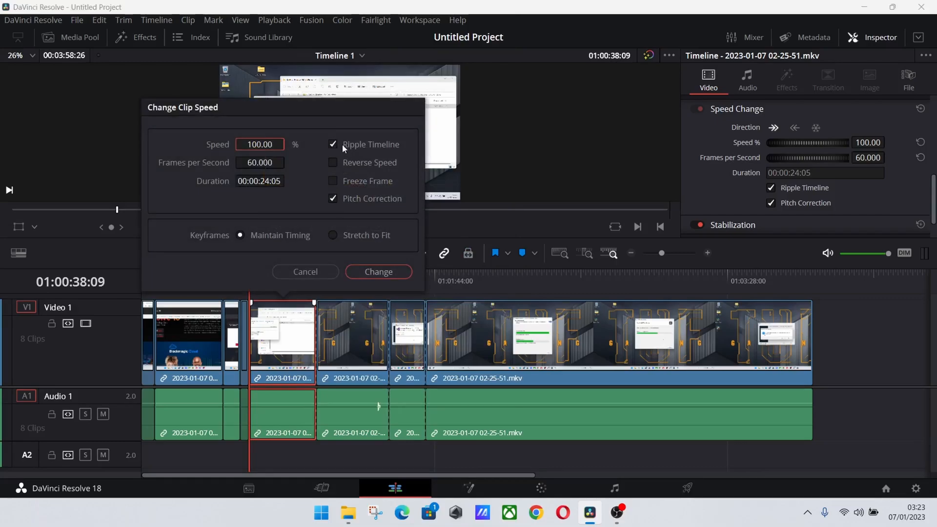
click(333, 145)
text(101)
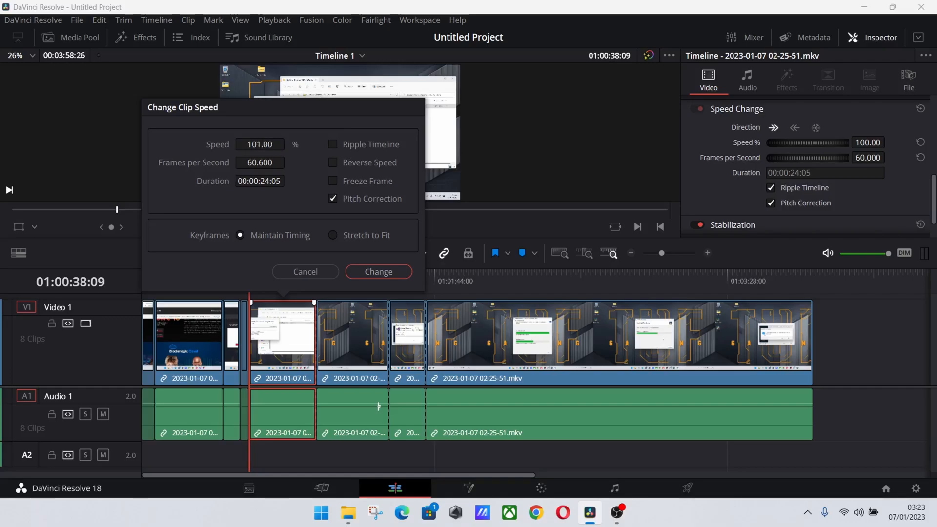
text(200)
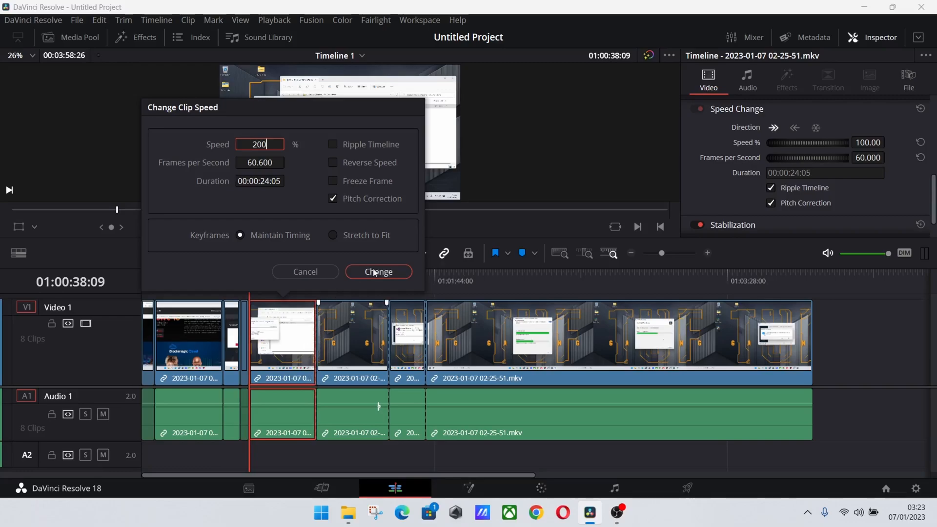
click(379, 271)
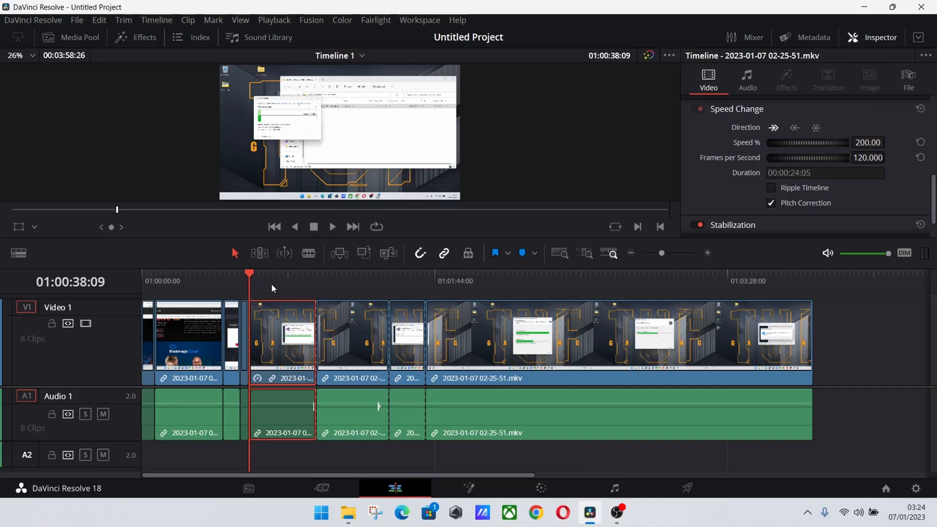
- Scrub the playhead through the 200% clip to preview it before undoing the change
click(290, 281)
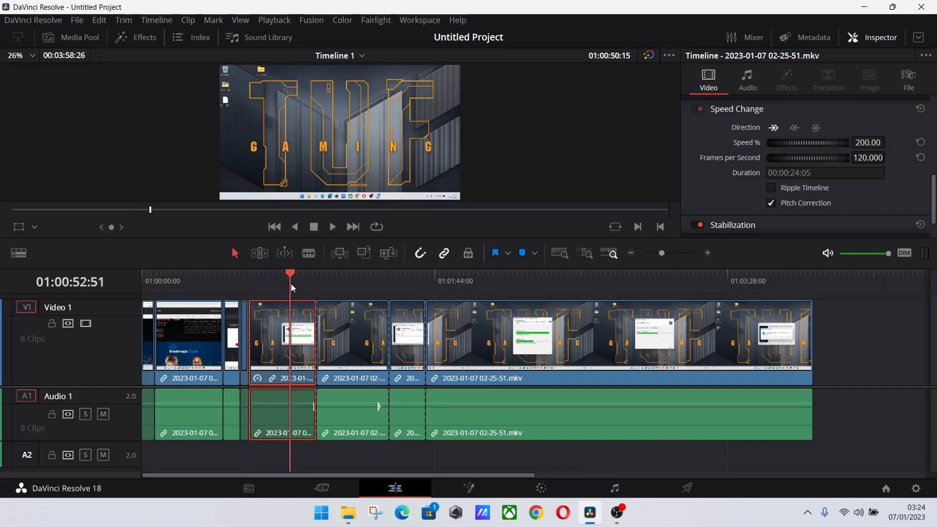
drag(291, 275, 280, 275)
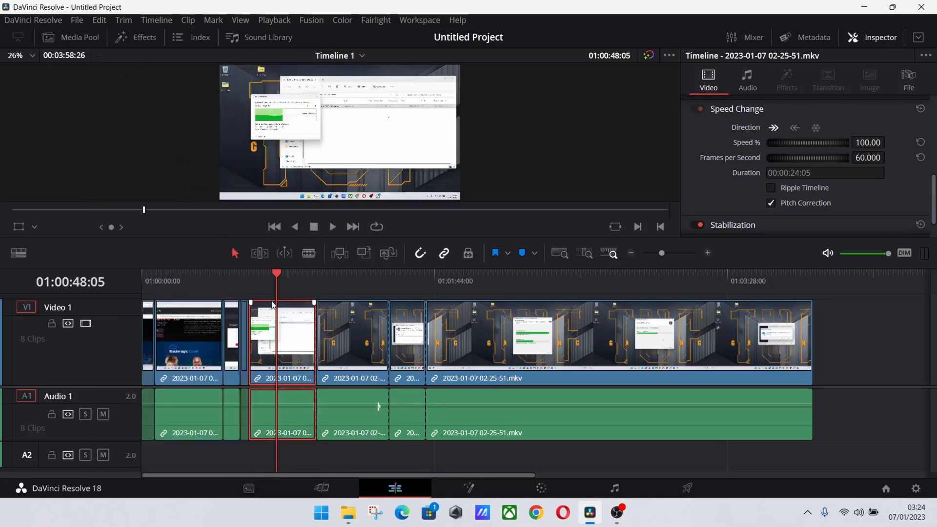
- Change the third clip's speed to 250% with Ripple Timeline checked, then select the shortened clip
right_click(281, 335)
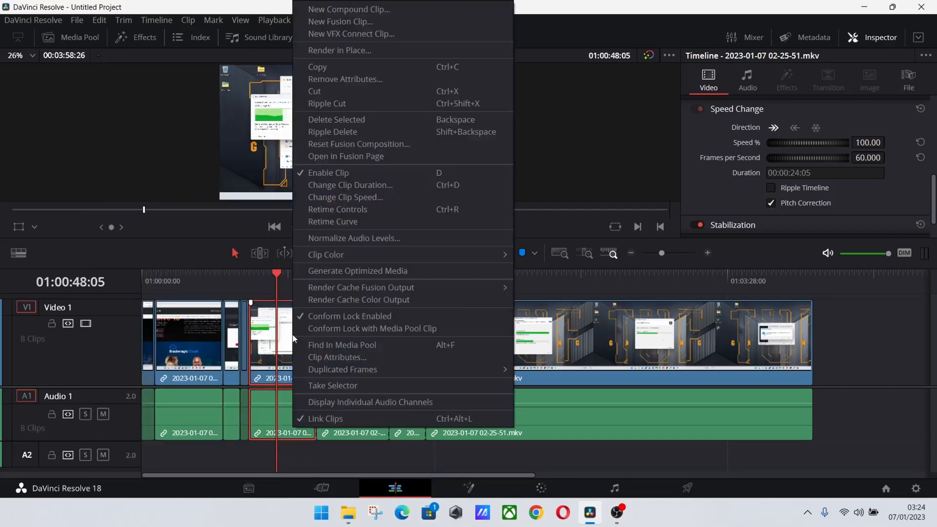
mouse_move(346, 197)
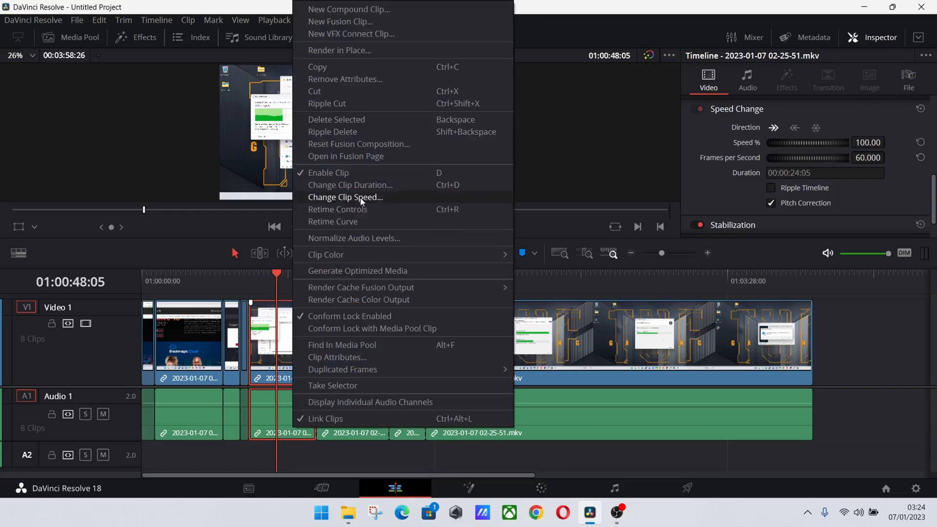
mouse_move(341, 148)
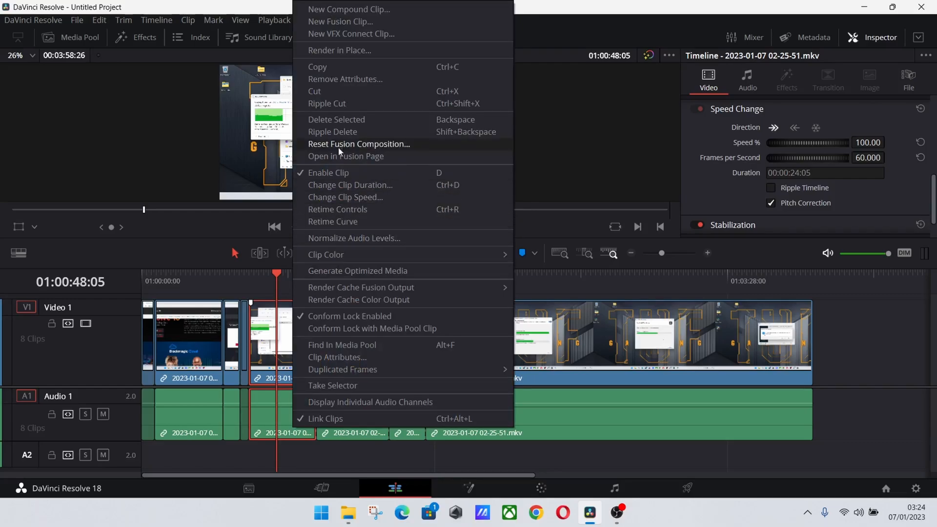
click(345, 197)
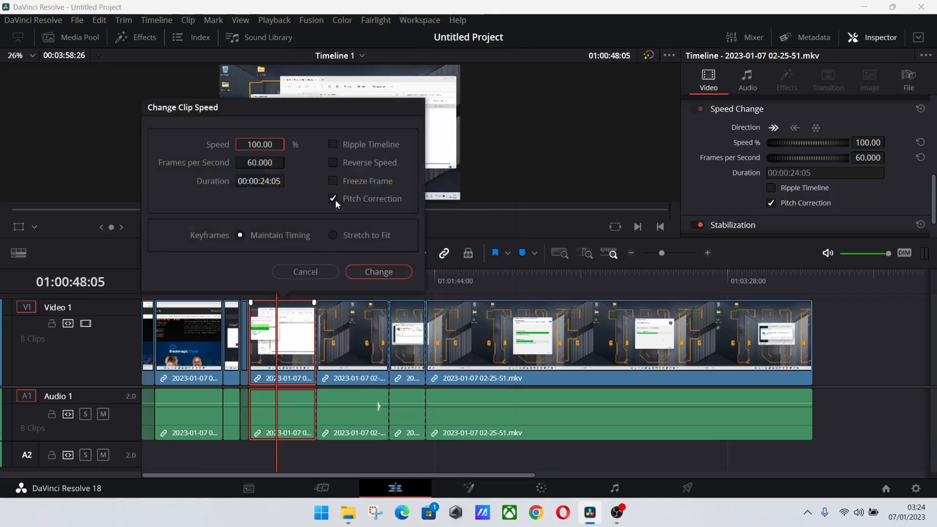
click(333, 145)
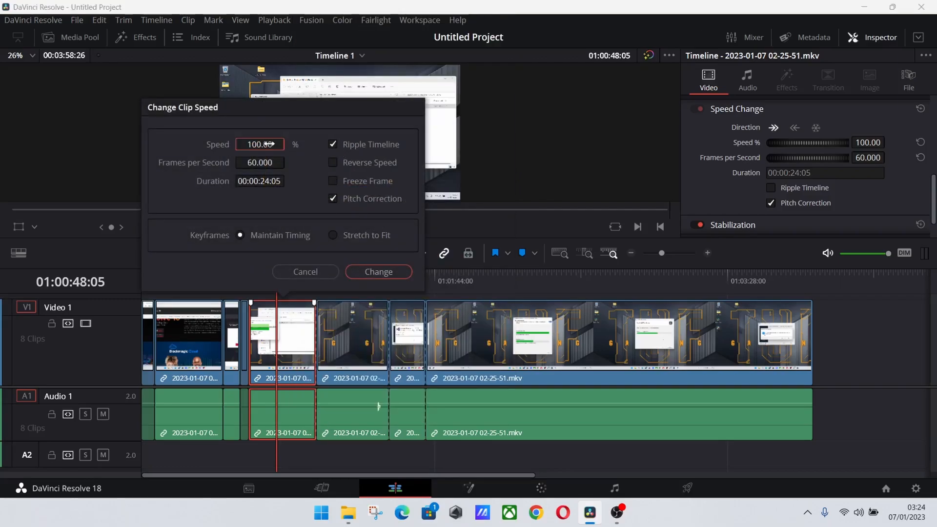
text(250)
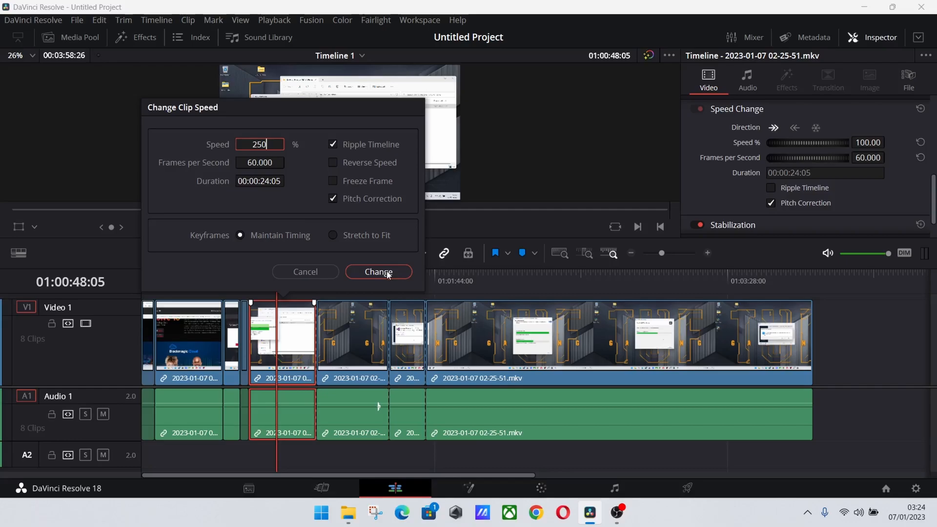
click(379, 273)
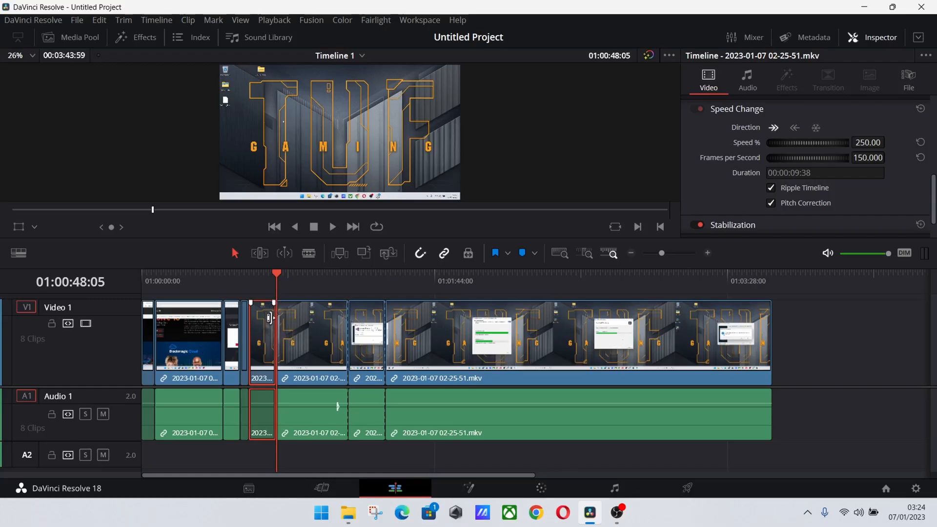
click(289, 342)
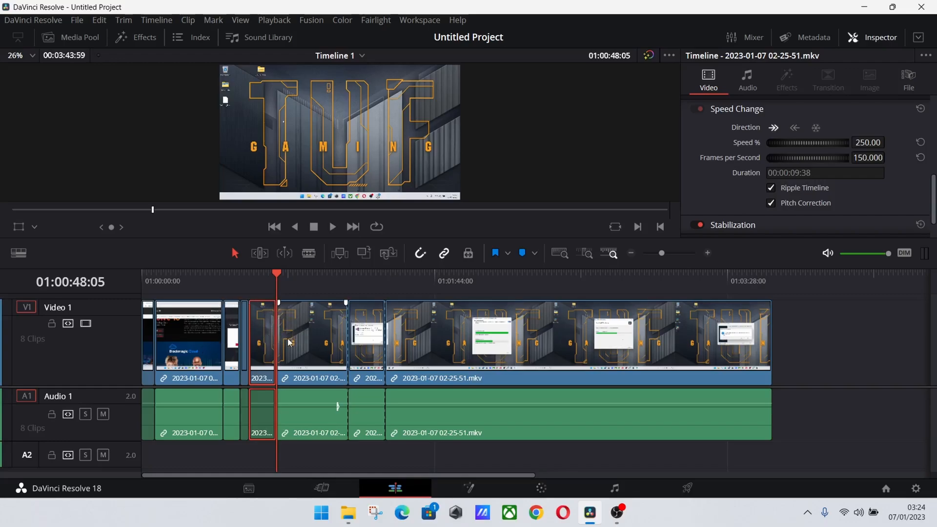